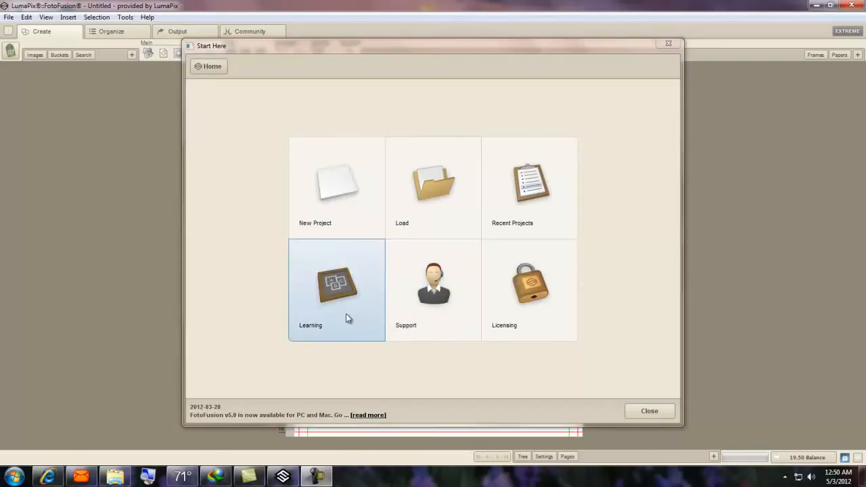
{"action": "mouse_move", "coordinate": [379, 173]}
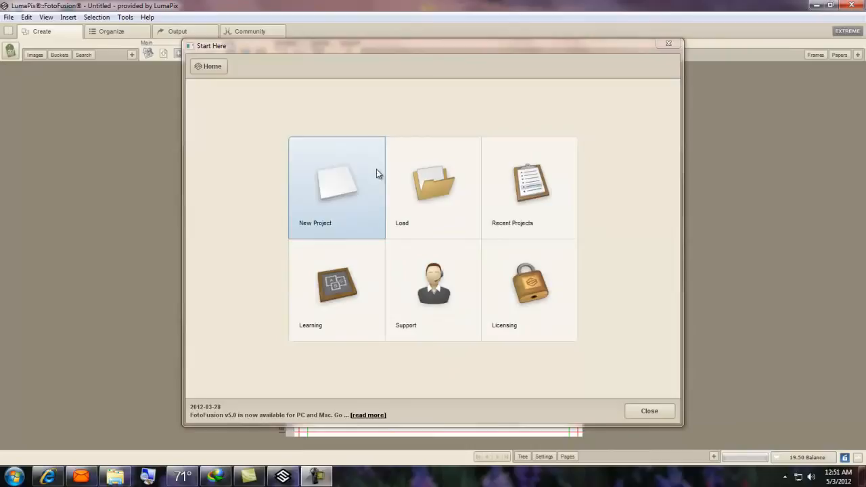
Step: Start a new blank project using the Custom Size option from the Start Here dialog
{"action": "left_click", "coordinate": [336, 187]}
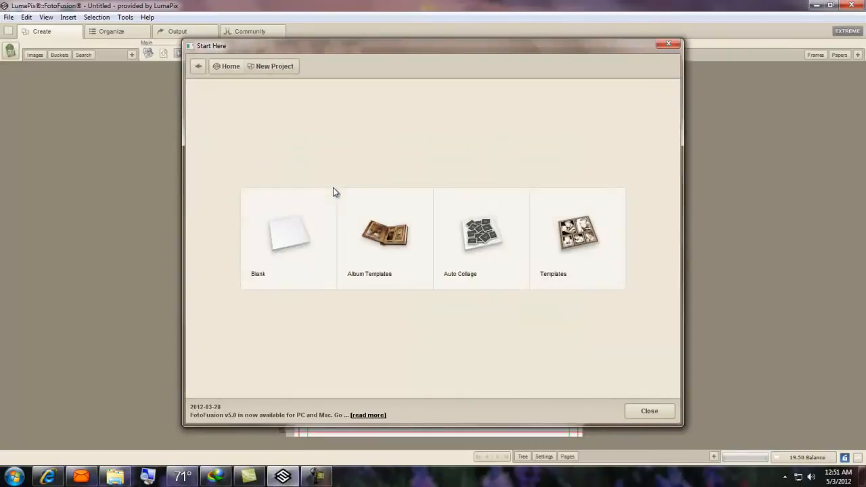
{"action": "mouse_move", "coordinate": [579, 300]}
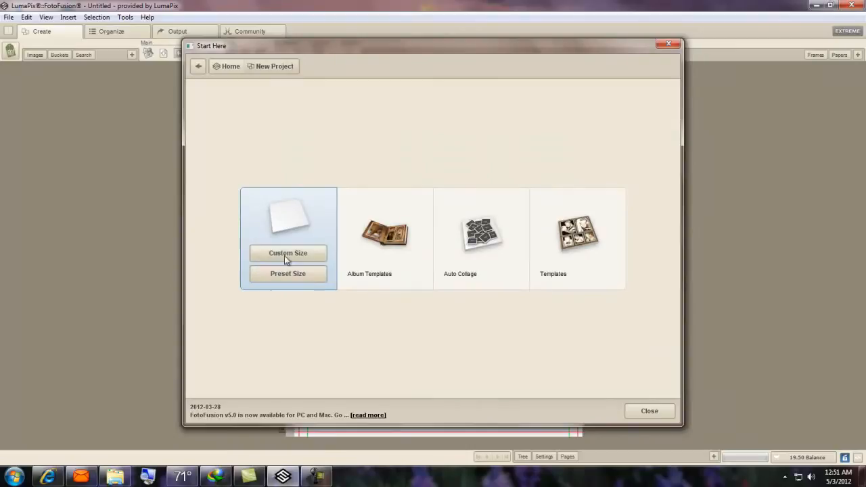
{"action": "mouse_move", "coordinate": [286, 253]}
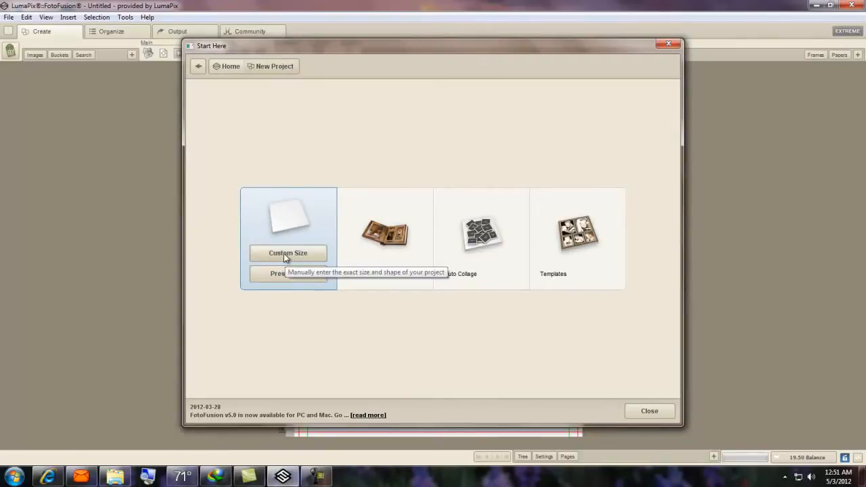
{"action": "left_click", "coordinate": [287, 253]}
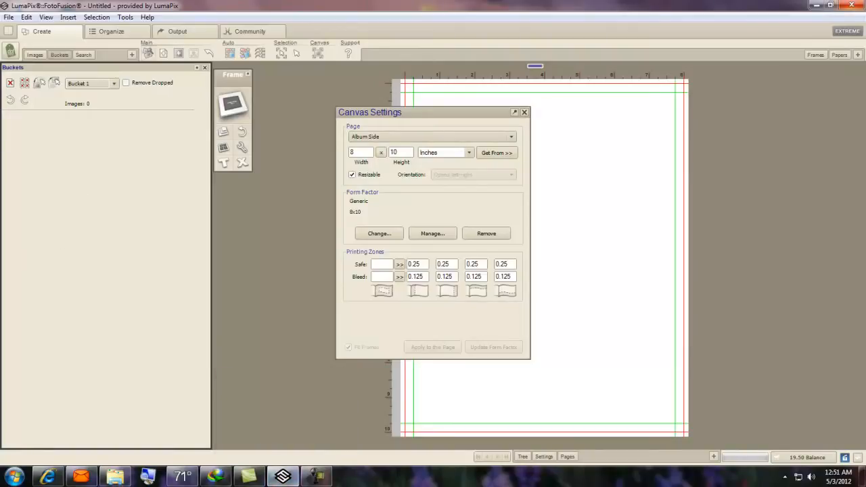
{"action": "mouse_move", "coordinate": [752, 16]}
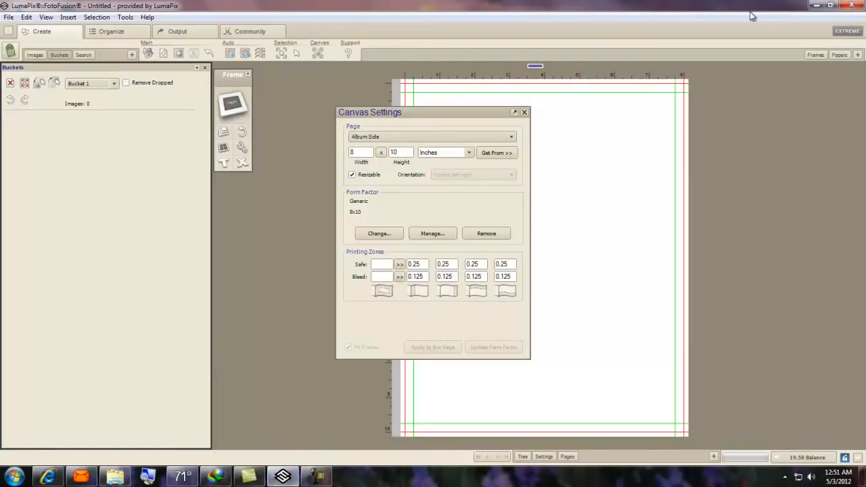
{"action": "mouse_move", "coordinate": [614, 138]}
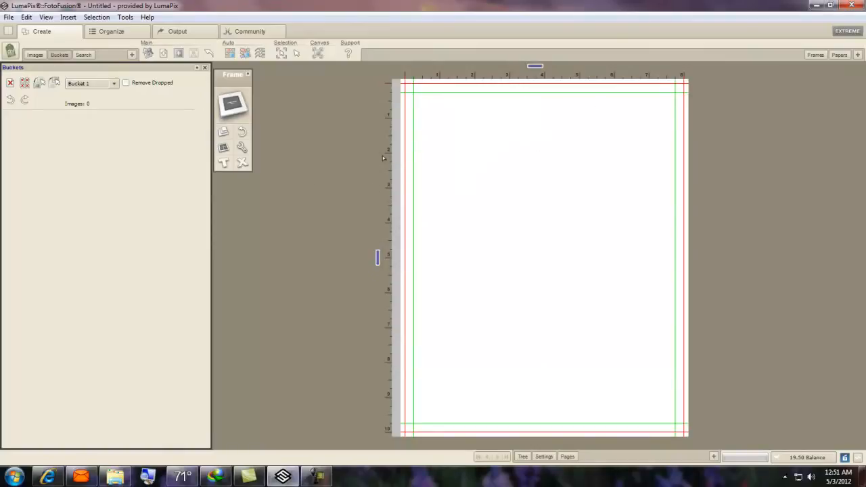
{"action": "mouse_move", "coordinate": [314, 158]}
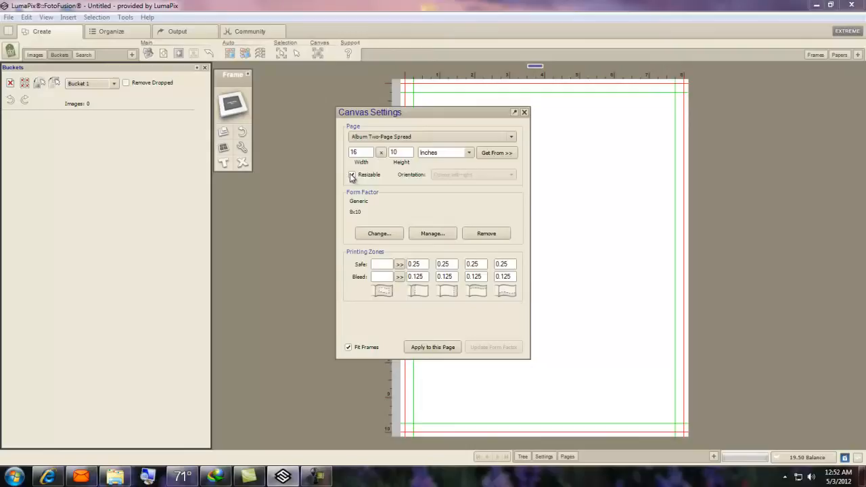
Step: Disable Resizable for the 16 x 10 two-page spread and apply it to this page
{"action": "left_click", "coordinate": [351, 175]}
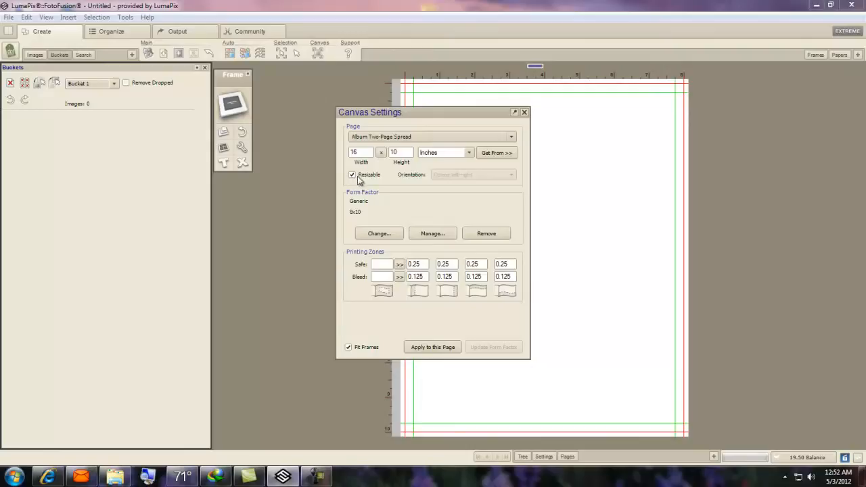
{"action": "left_click", "coordinate": [351, 175]}
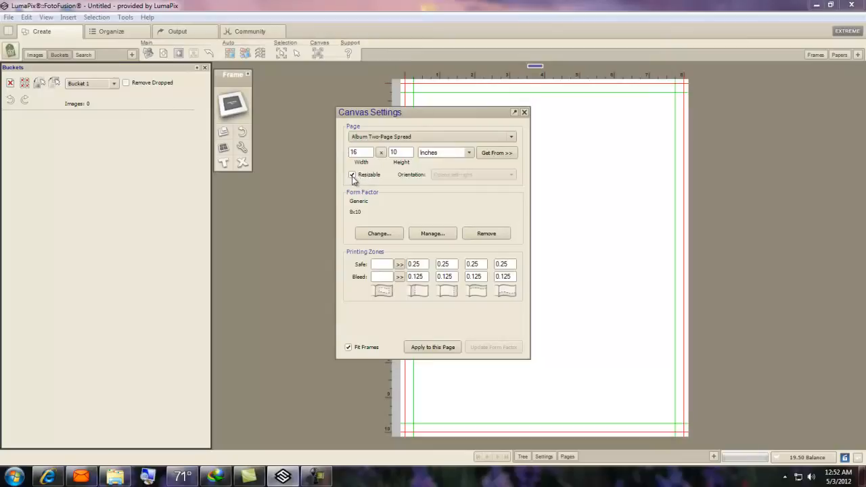
{"action": "left_click", "coordinate": [352, 174]}
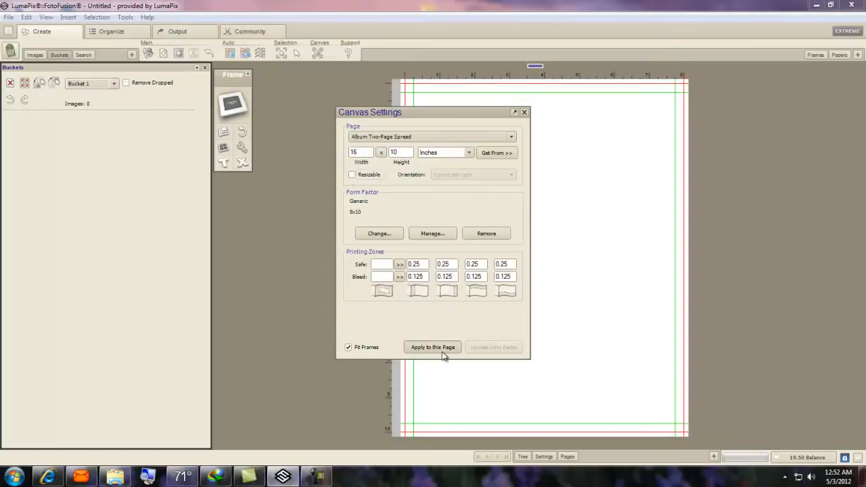
{"action": "left_click", "coordinate": [432, 346]}
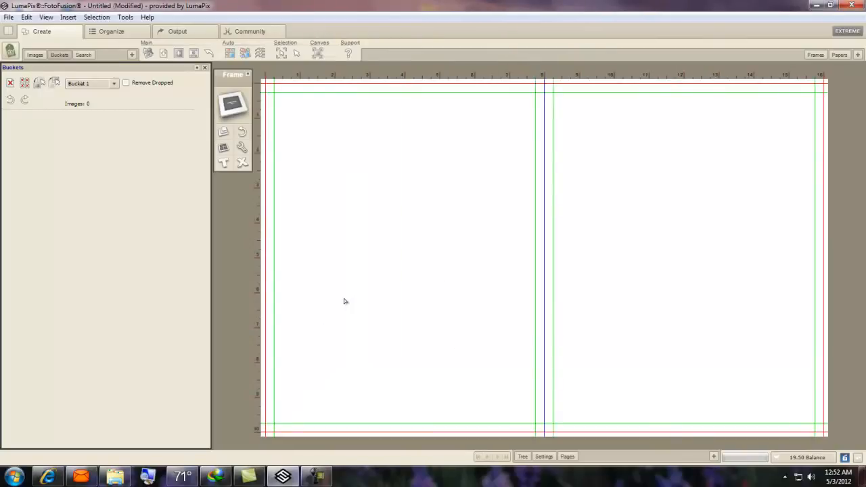
{"action": "mouse_move", "coordinate": [241, 214]}
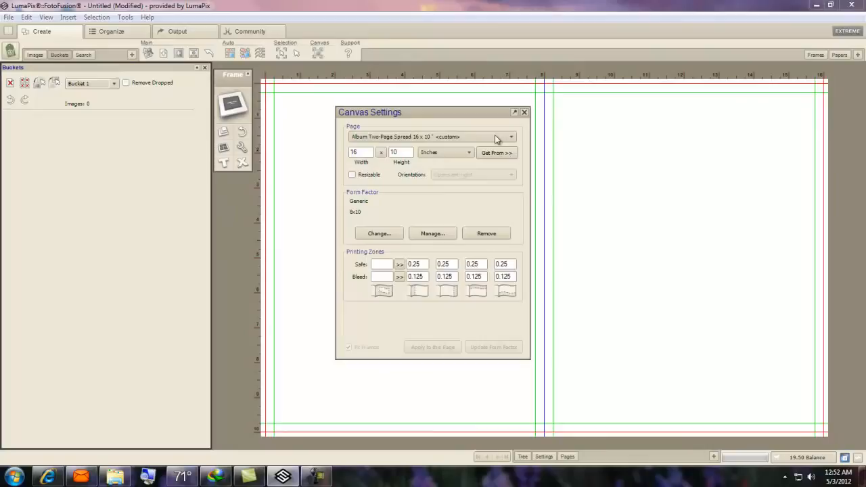
Step: Choose the Album Side page type, apply the 8 x 10 page, and go to the Organize view
{"action": "left_click", "coordinate": [510, 137]}
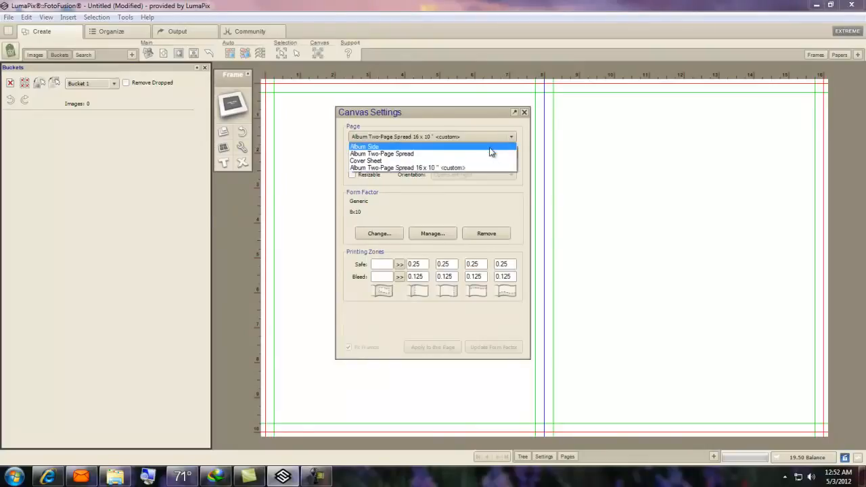
{"action": "left_click", "coordinate": [365, 146]}
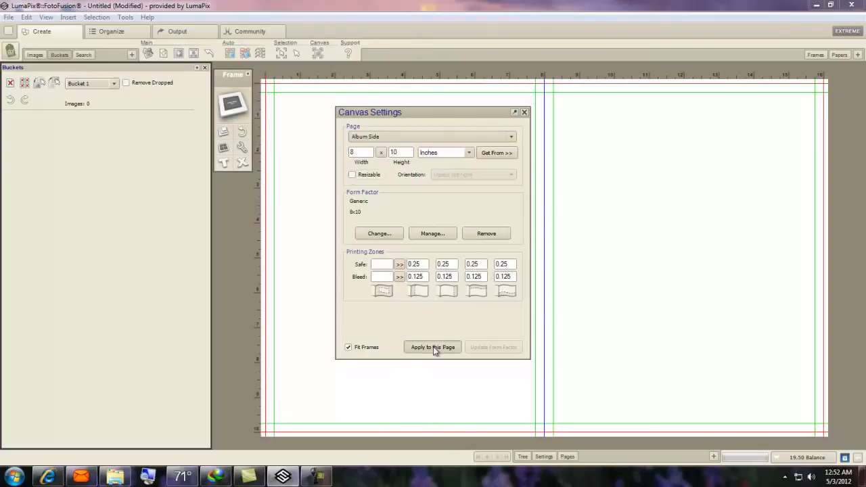
{"action": "left_click", "coordinate": [433, 347]}
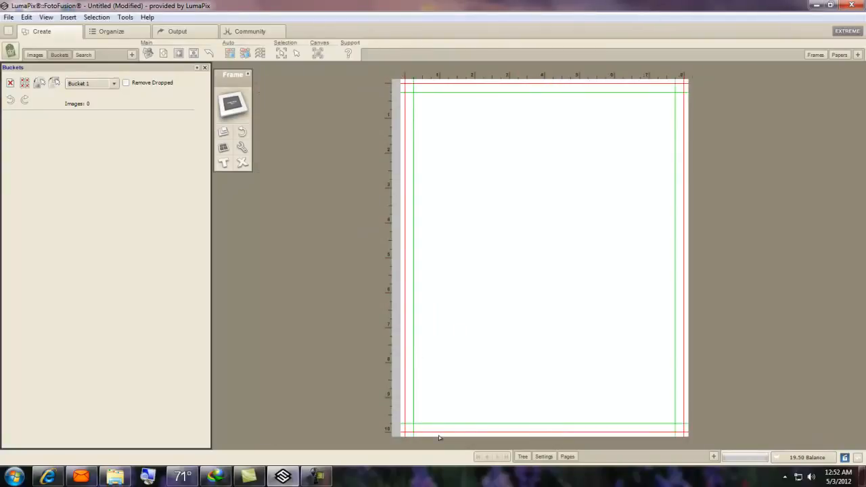
{"action": "mouse_move", "coordinate": [592, 468]}
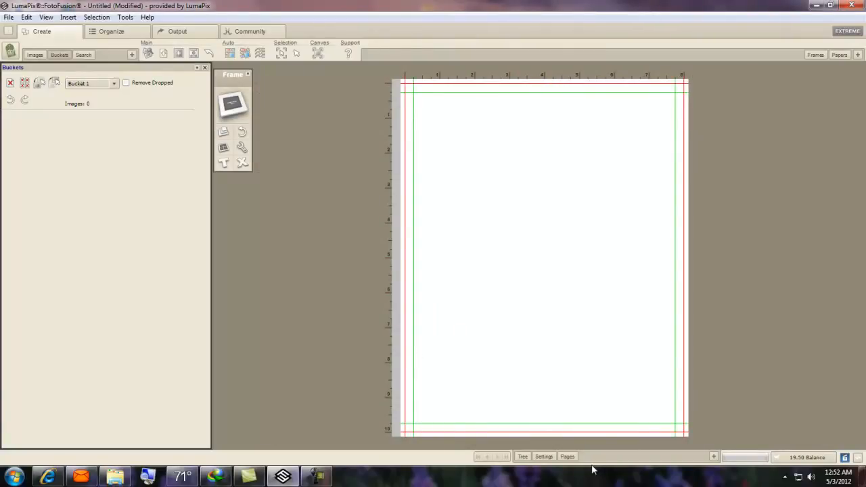
{"action": "left_click", "coordinate": [111, 31]}
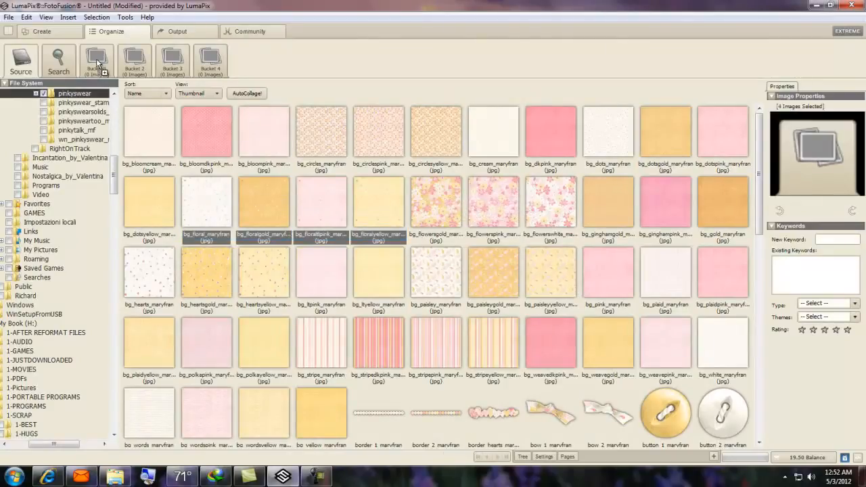
{"action": "mouse_move", "coordinate": [35, 33]}
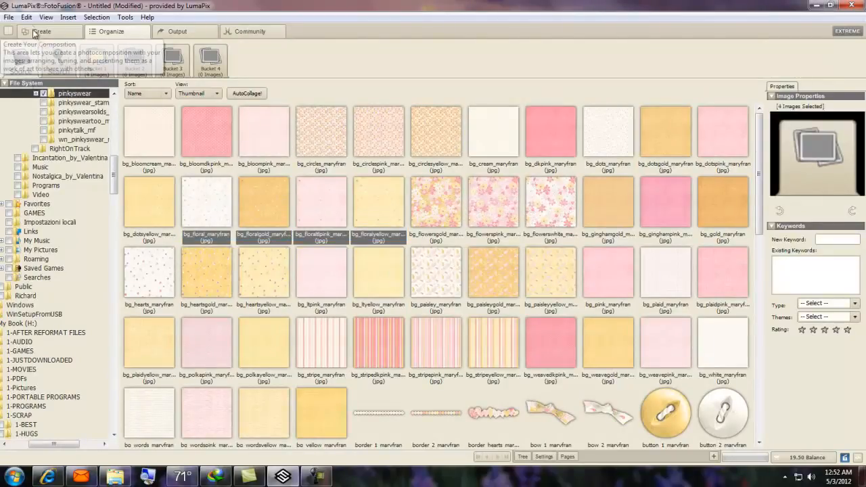
Step: Return to the Create view with the four floral backgrounds in Bucket 1
{"action": "left_click", "coordinate": [41, 31]}
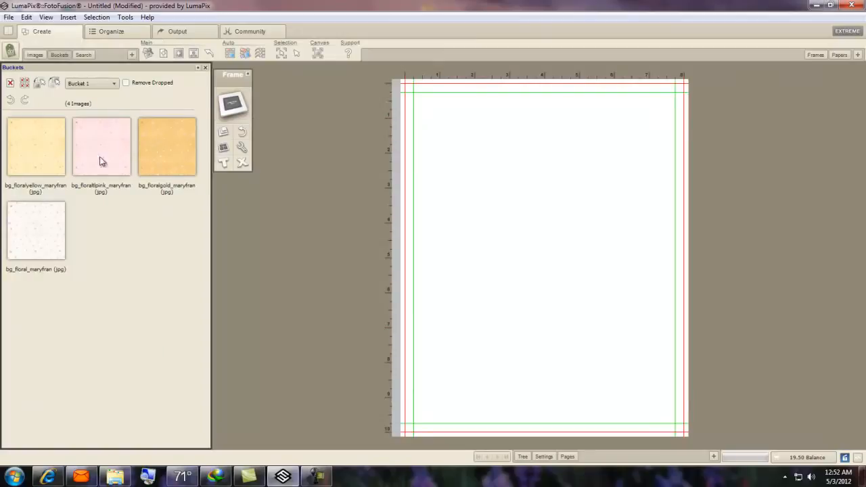
Step: Set the yellow floral image as the canvas background and show the Pages panel
{"action": "right_click", "coordinate": [498, 263]}
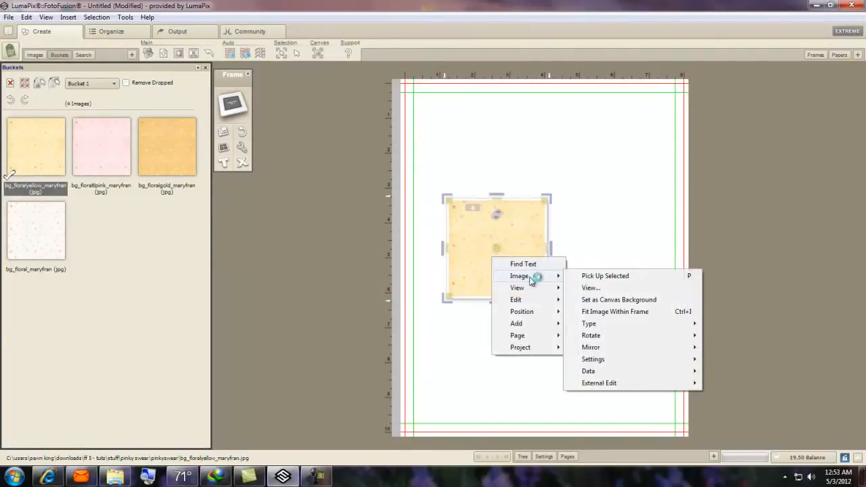
{"action": "mouse_move", "coordinate": [619, 300]}
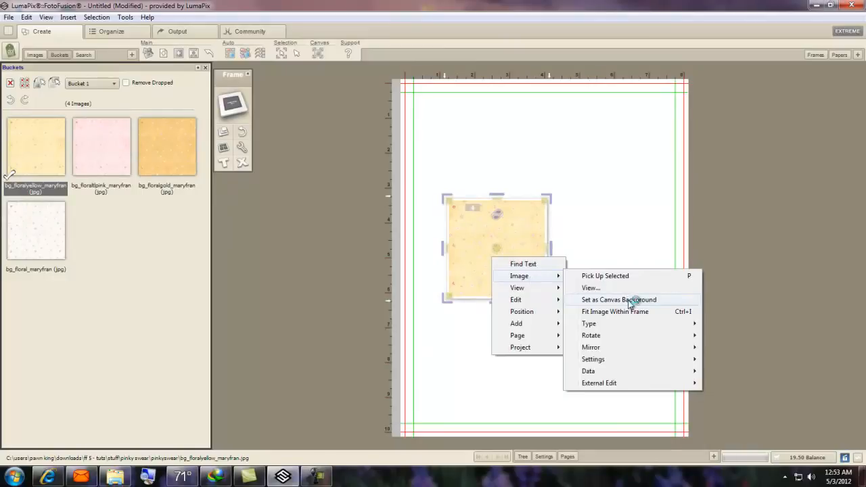
{"action": "left_click", "coordinate": [618, 301]}
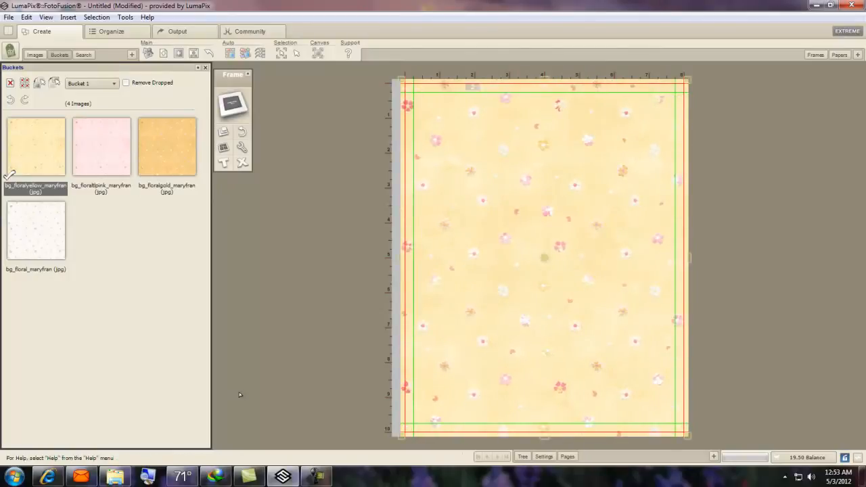
{"action": "left_click", "coordinate": [567, 456]}
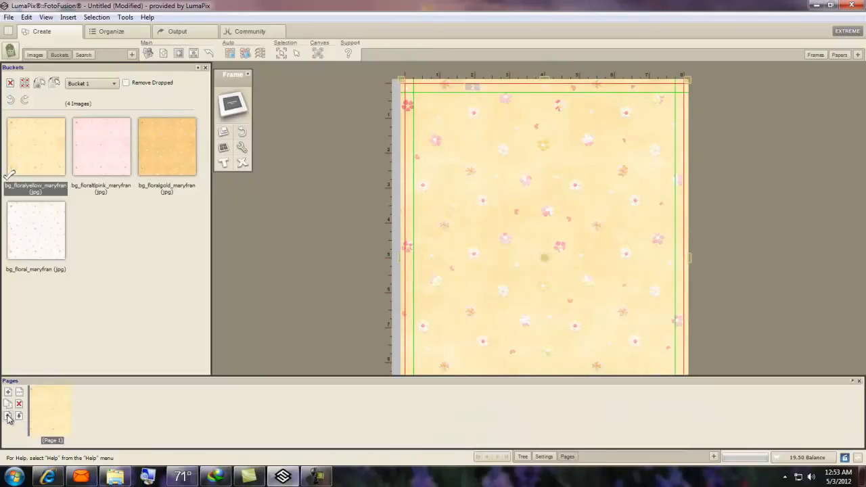
{"action": "mouse_move", "coordinate": [44, 414]}
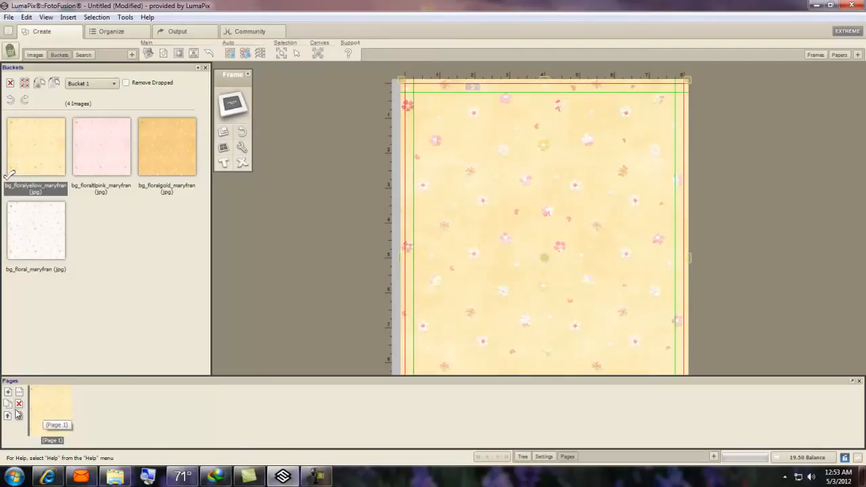
{"action": "mouse_move", "coordinate": [8, 403]}
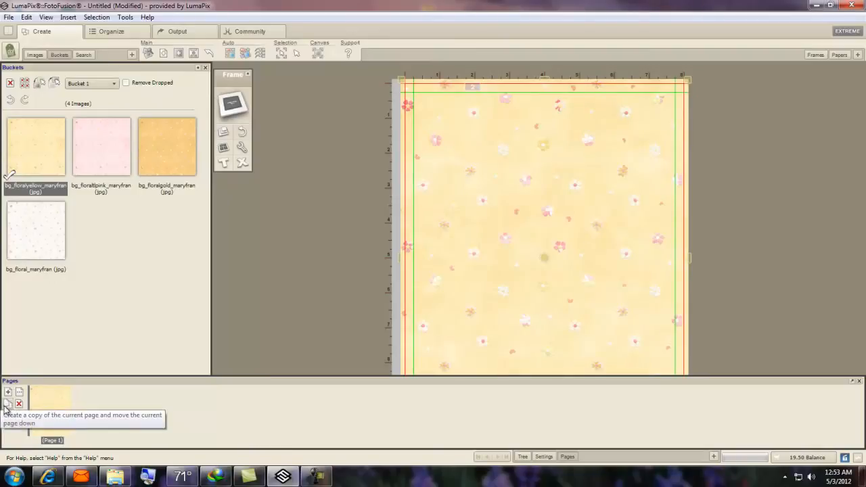
Step: Duplicate the floral page several times, then remove Page 2 and confirm, leaving six pages
{"action": "left_click", "coordinate": [8, 392]}
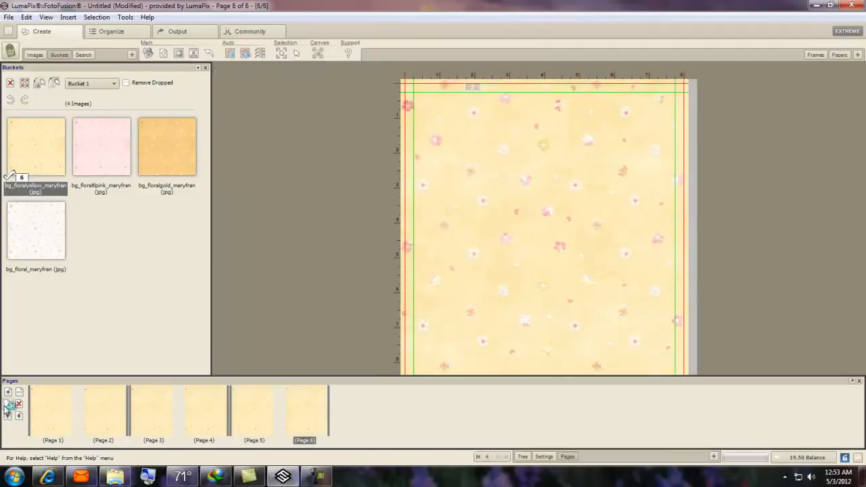
{"action": "left_click", "coordinate": [8, 392]}
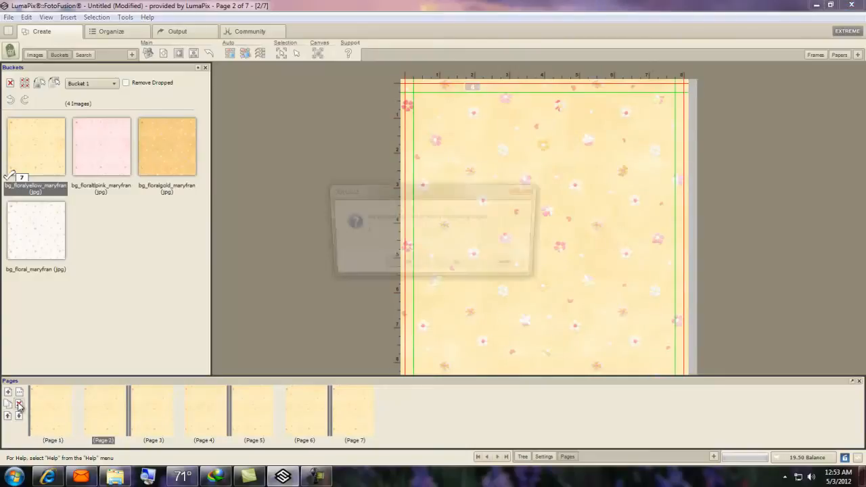
{"action": "left_click", "coordinate": [19, 403]}
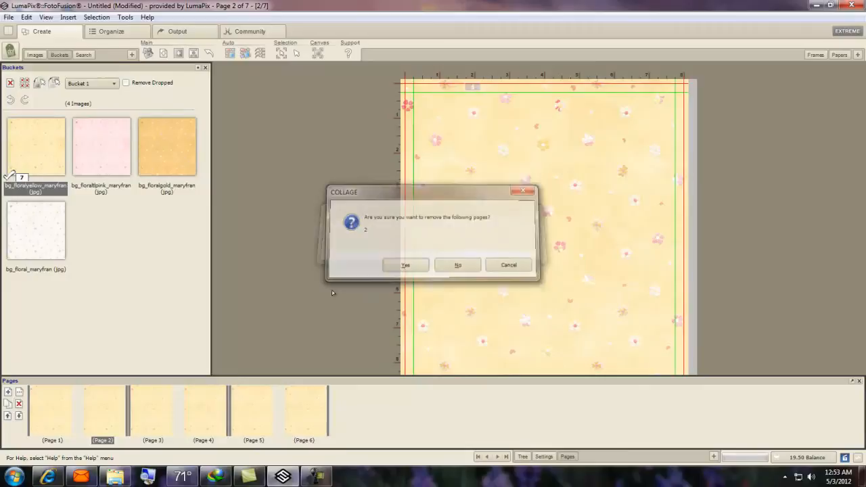
{"action": "left_click", "coordinate": [406, 264]}
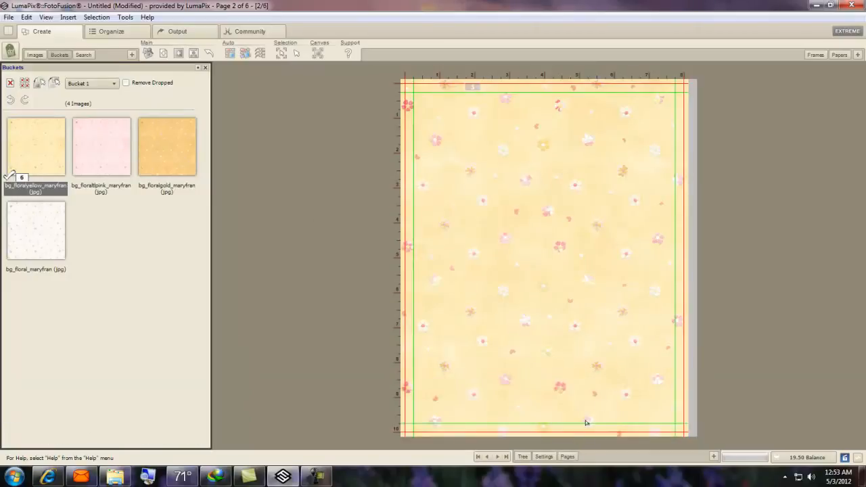
{"action": "left_click", "coordinate": [567, 455]}
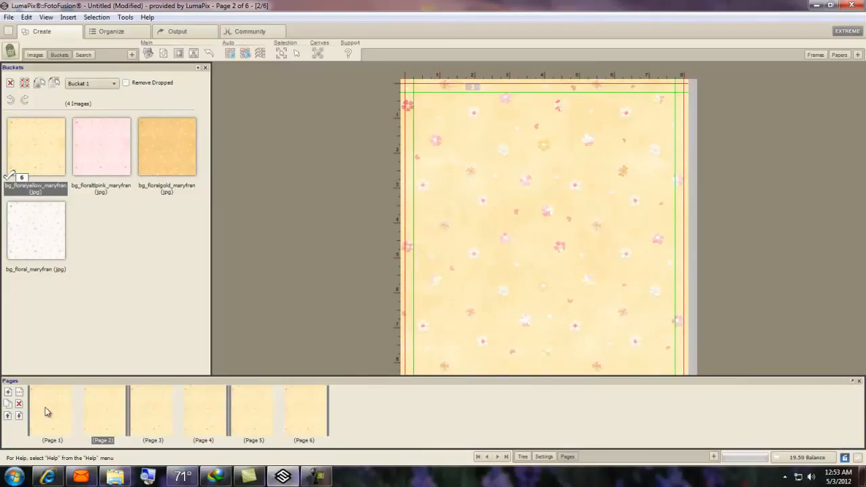
{"action": "mouse_move", "coordinate": [8, 394]}
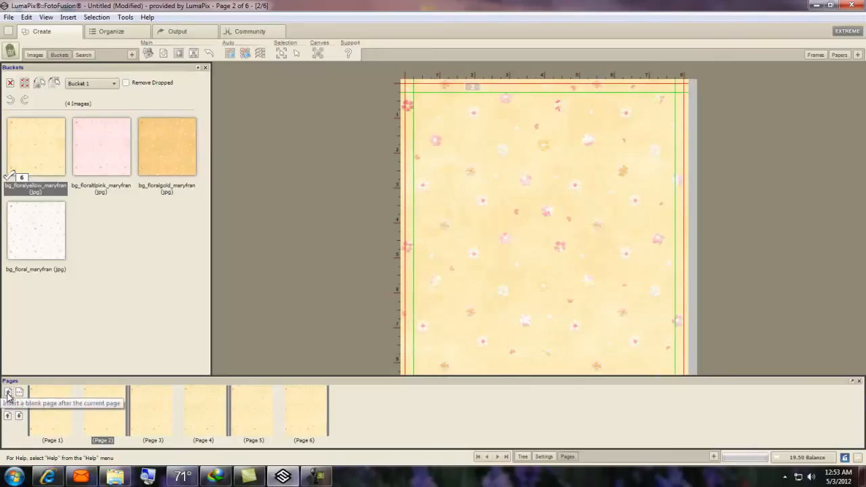
Step: Insert a blank Album Side page after page 2, making seven pages
{"action": "left_click", "coordinate": [10, 395]}
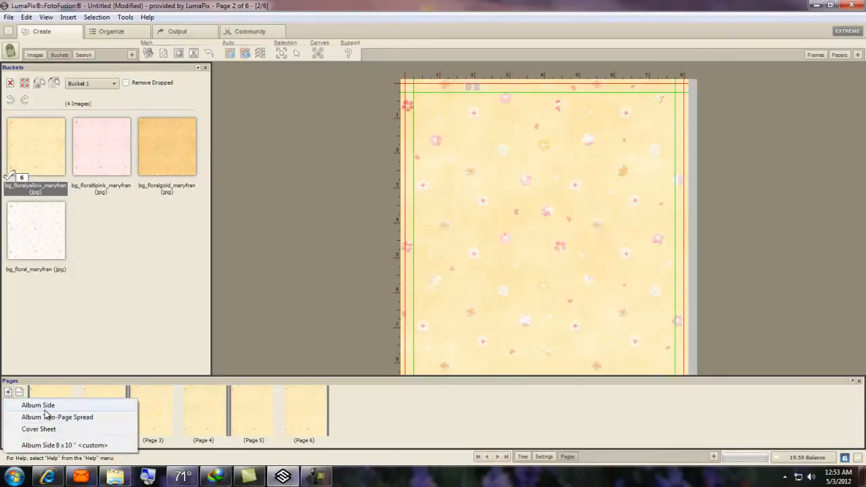
{"action": "left_click", "coordinate": [38, 404]}
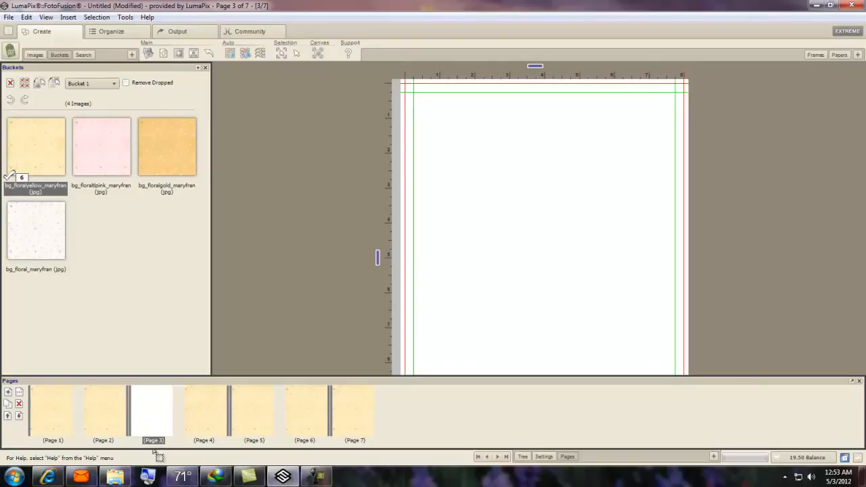
{"action": "mouse_move", "coordinate": [101, 436]}
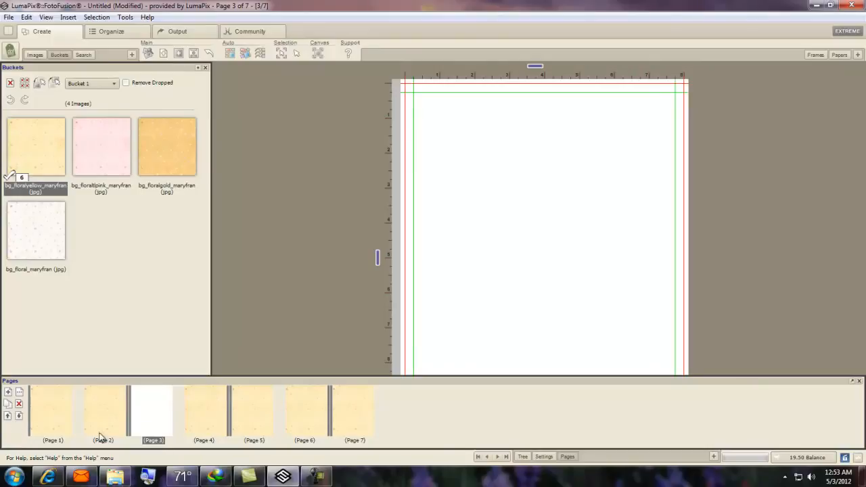
{"action": "mouse_move", "coordinate": [141, 413]}
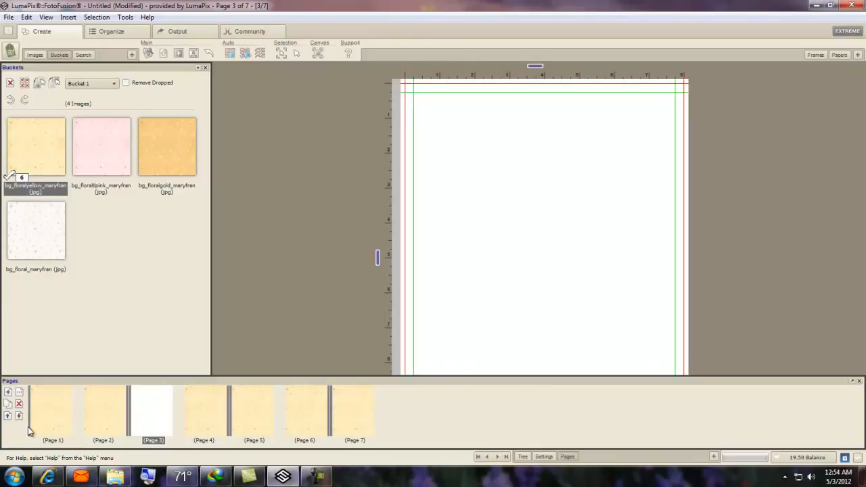
{"action": "mouse_move", "coordinate": [22, 419]}
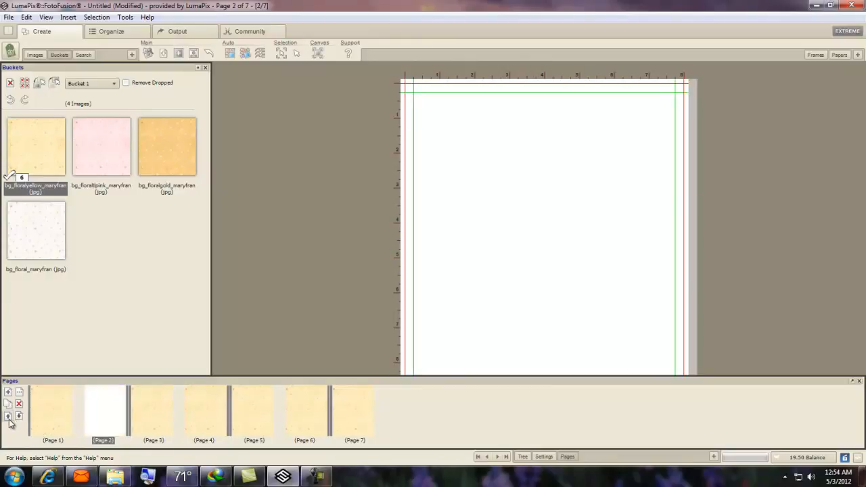
Step: Move the blank page down to position 6 and close the Pages panel
{"action": "left_click", "coordinate": [19, 416]}
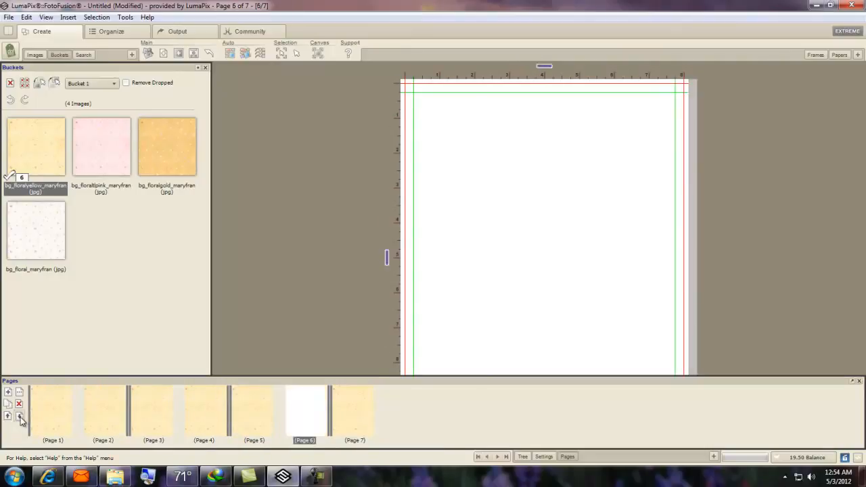
{"action": "left_click", "coordinate": [8, 419]}
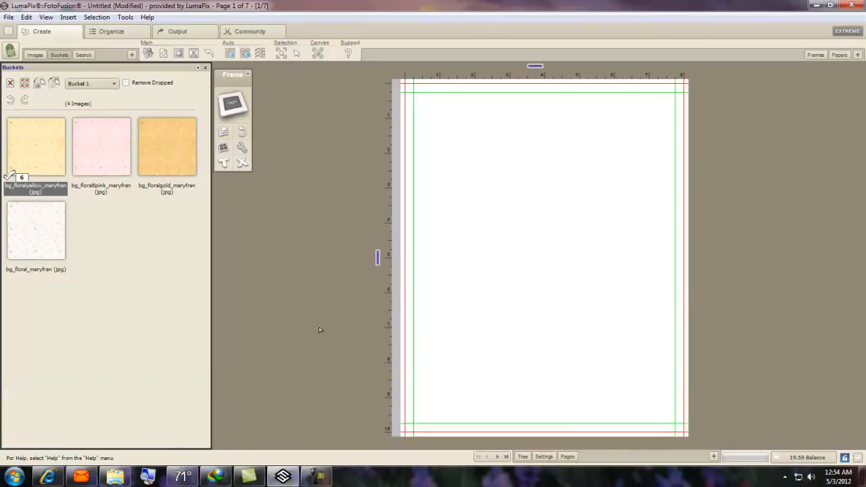
{"action": "mouse_move", "coordinate": [373, 294]}
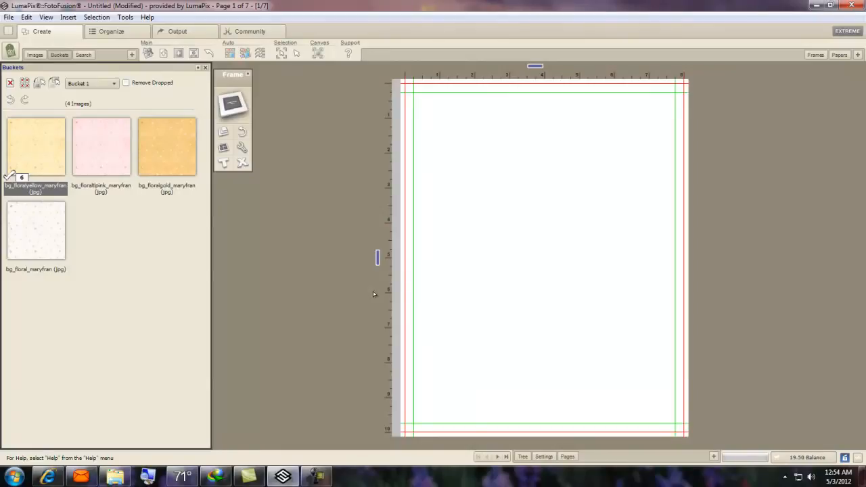
{"action": "mouse_move", "coordinate": [813, 321]}
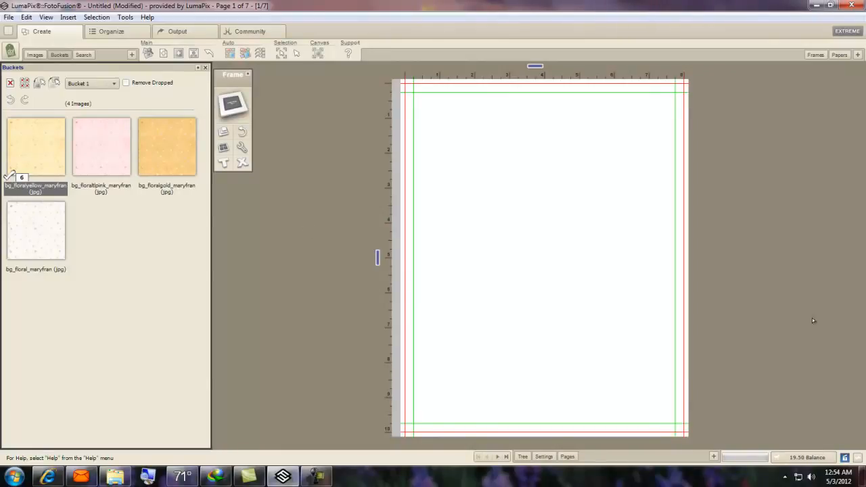
{"action": "mouse_move", "coordinate": [325, 221]}
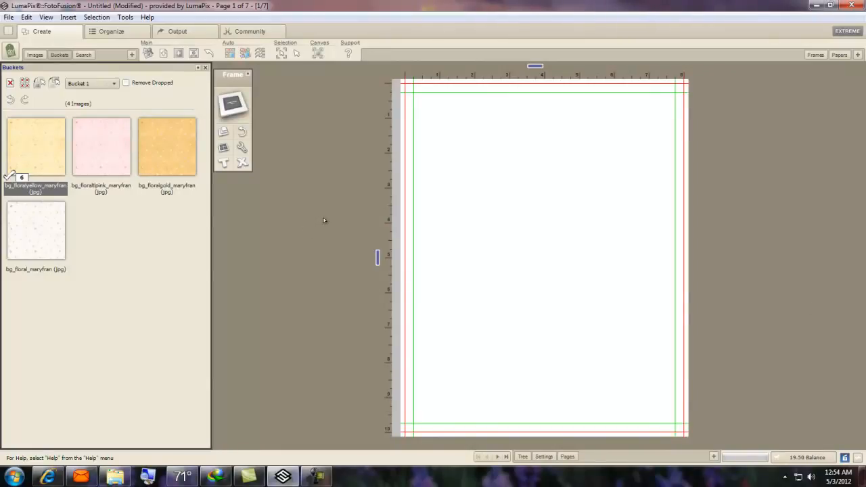